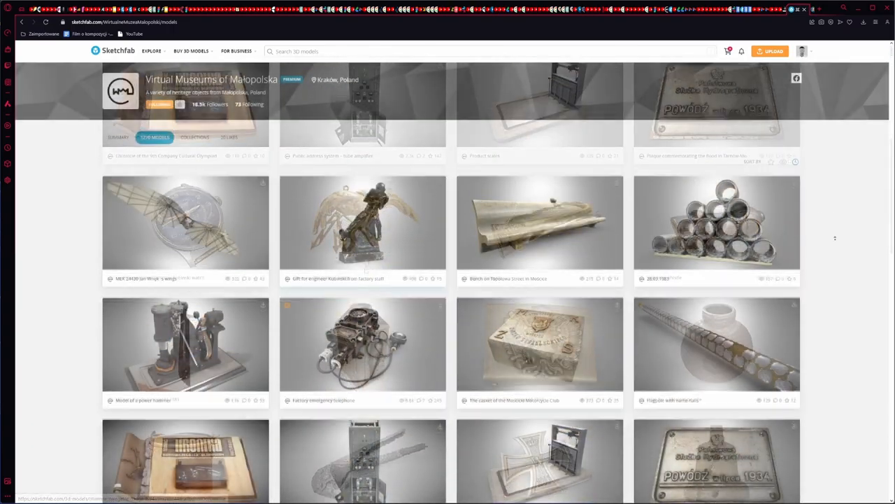
- Scroll the Virtual Museums of Małopolska models and pick a porcelain statuette
scroll(down, 3)
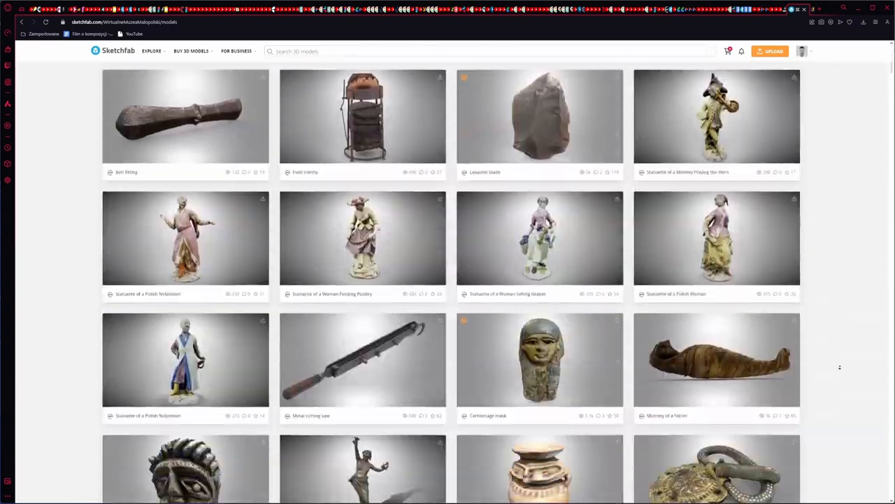
scroll(down, 3)
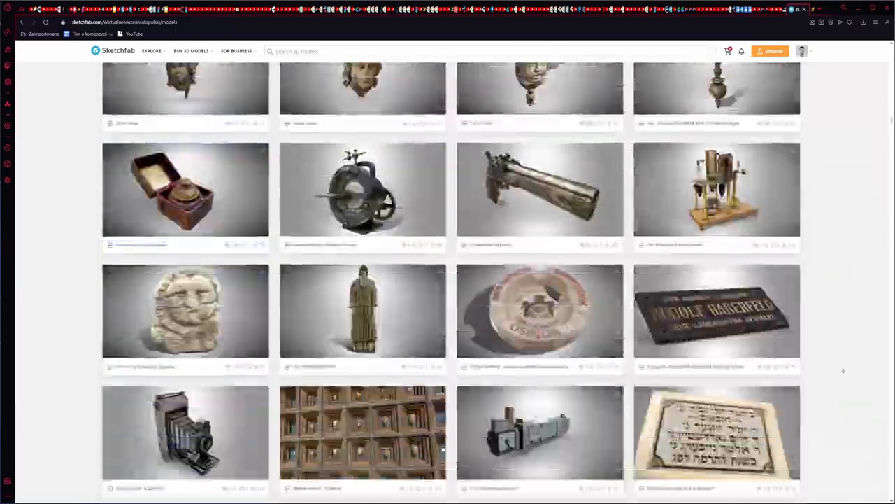
scroll(down, 3)
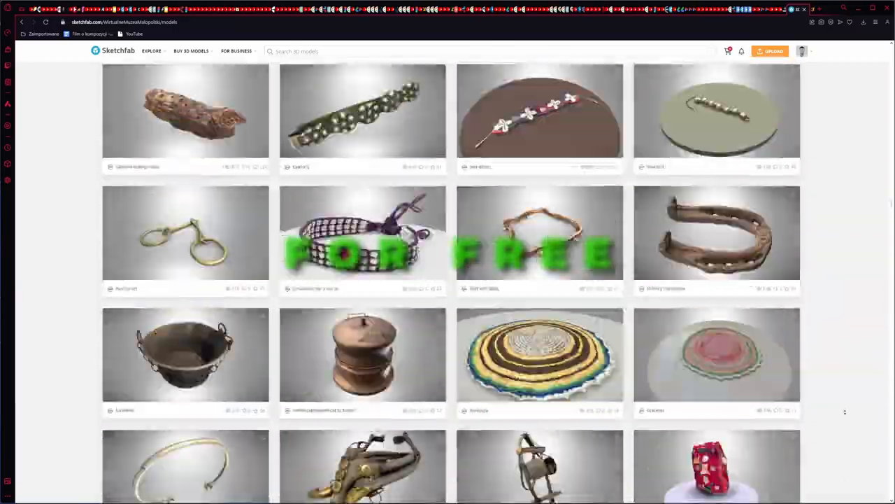
scroll(down, 3)
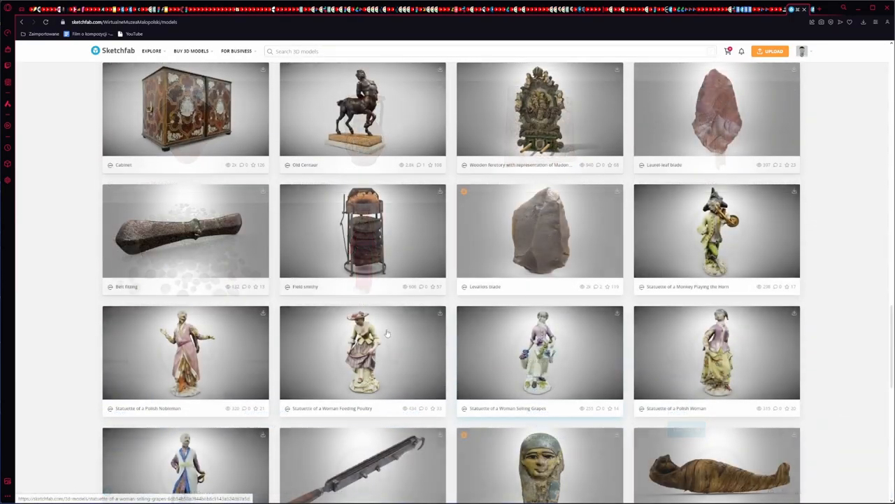
click(186, 350)
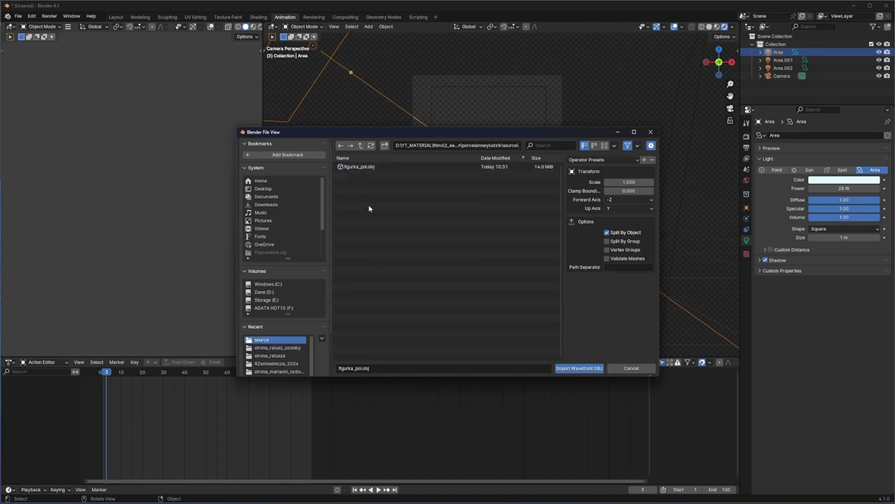
- Select figurka_pol.obj in the Wavefront OBJ import browser
click(579, 368)
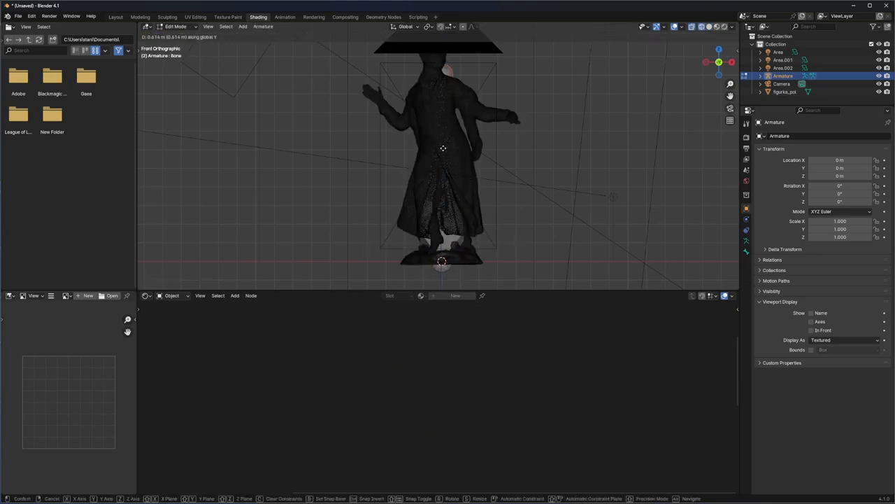
- Switch the viewport to Solid shading from the Z shading menu
key(z)
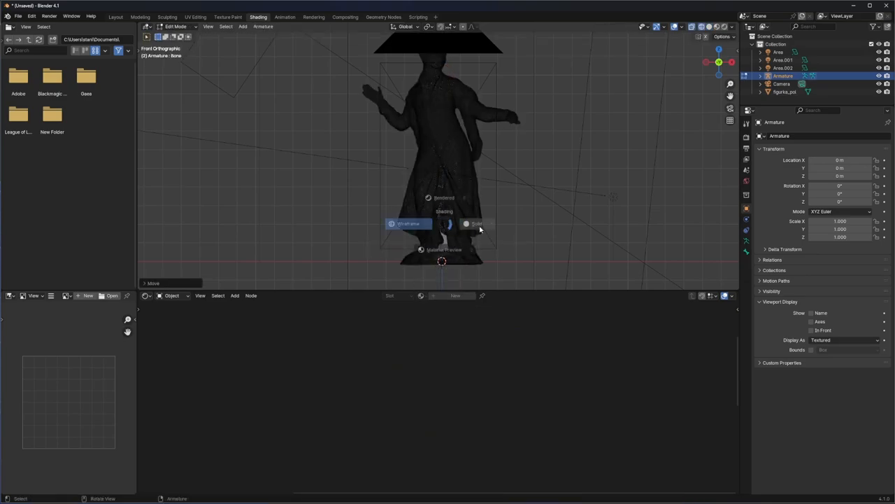
click(477, 223)
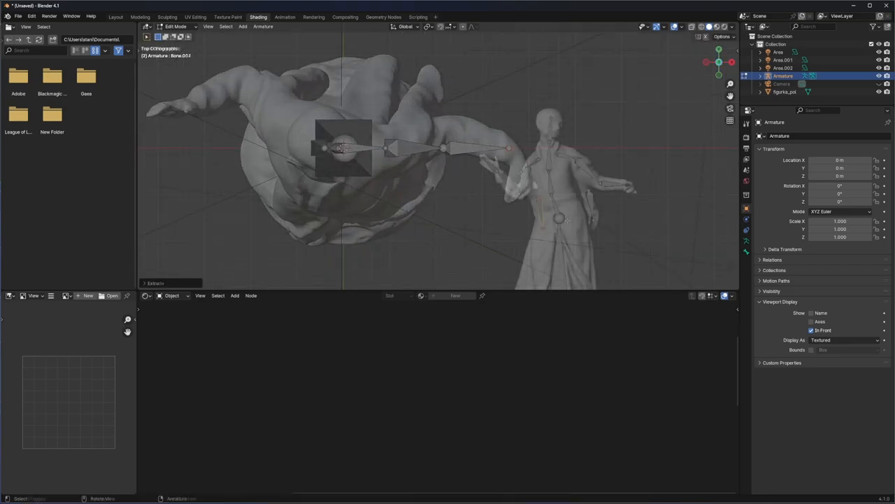
- Place the leg bone in front view and parent the mesh With Automatic Weights
key(KP_1)
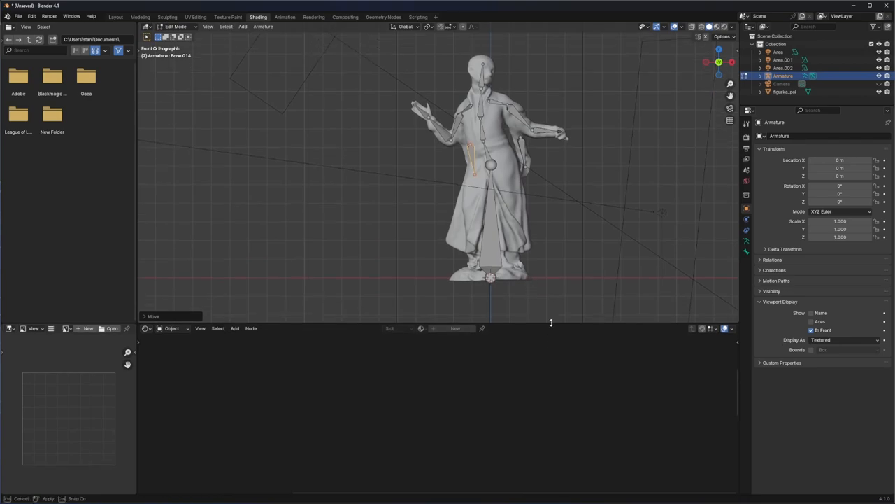
click(176, 27)
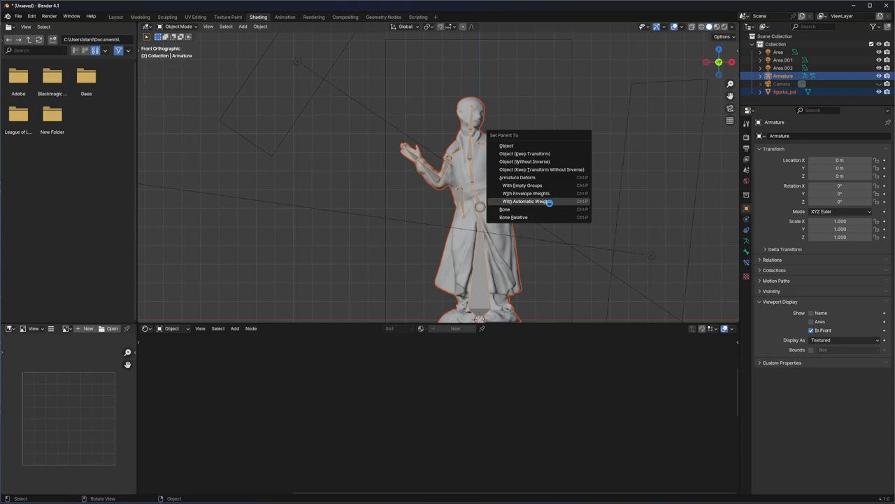
click(527, 202)
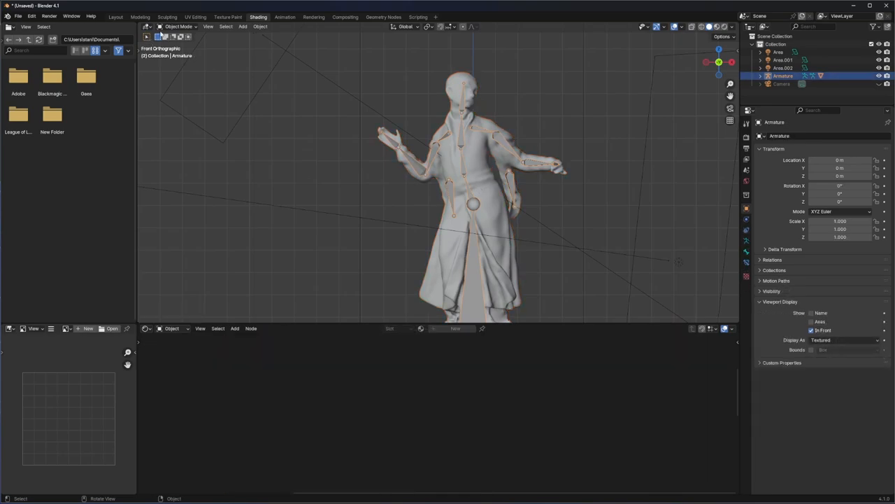
click(178, 26)
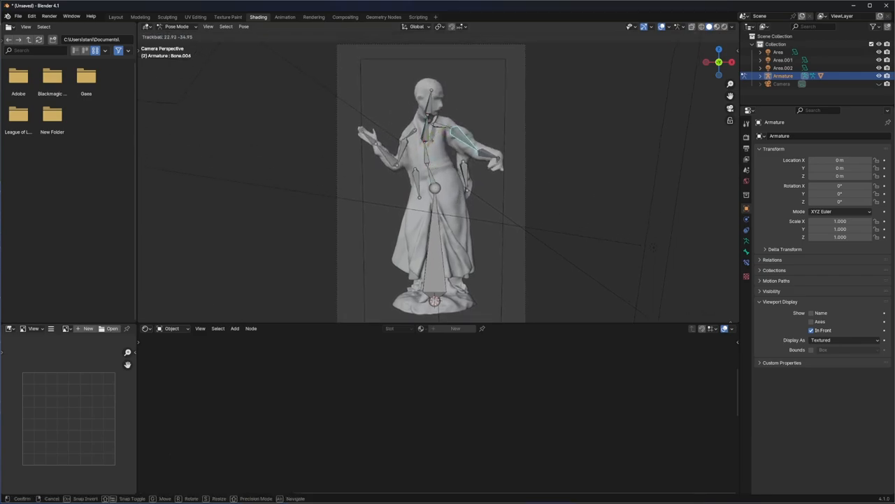
- Confirm the arm bone's rotation in Pose Mode
click(285, 17)
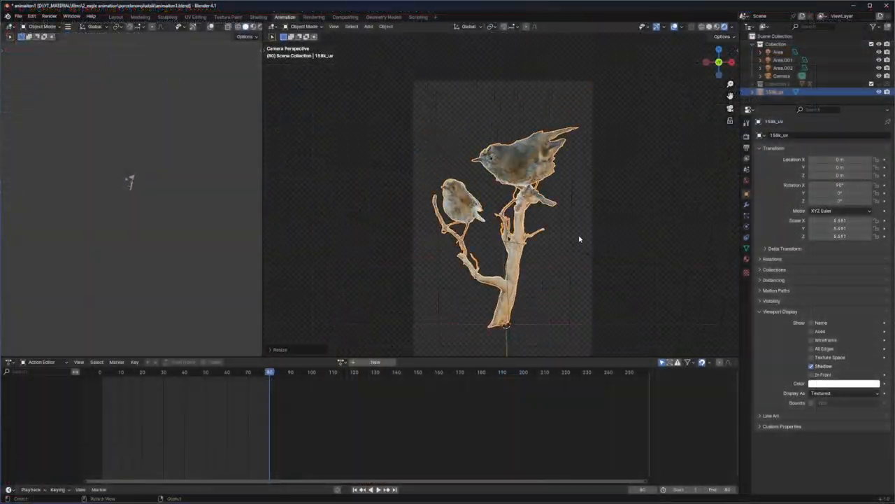
- Parent the goldcrests model to Armature.001 With Automatic Weights and rotate a bird bone
click(258, 16)
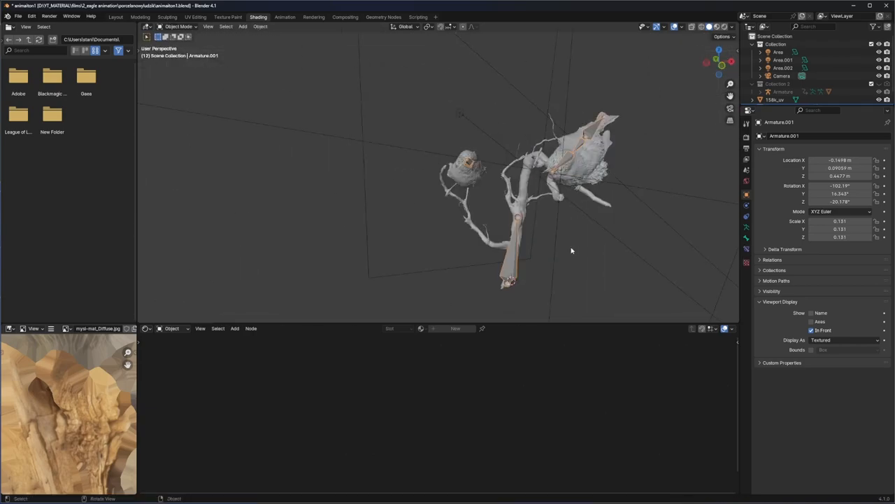
key(ctrl+p)
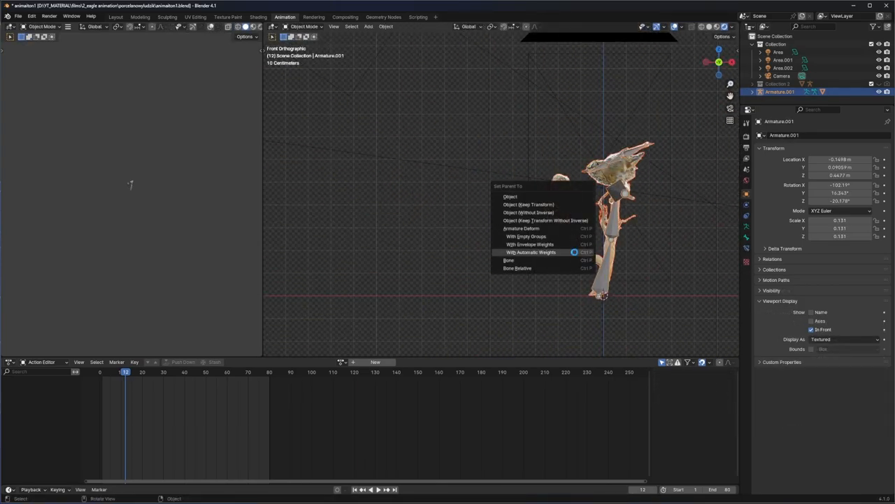
click(531, 252)
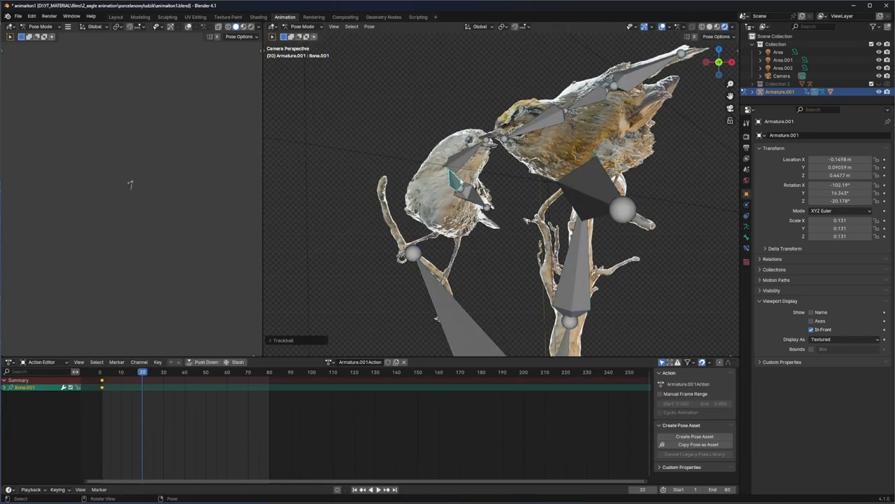
click(372, 489)
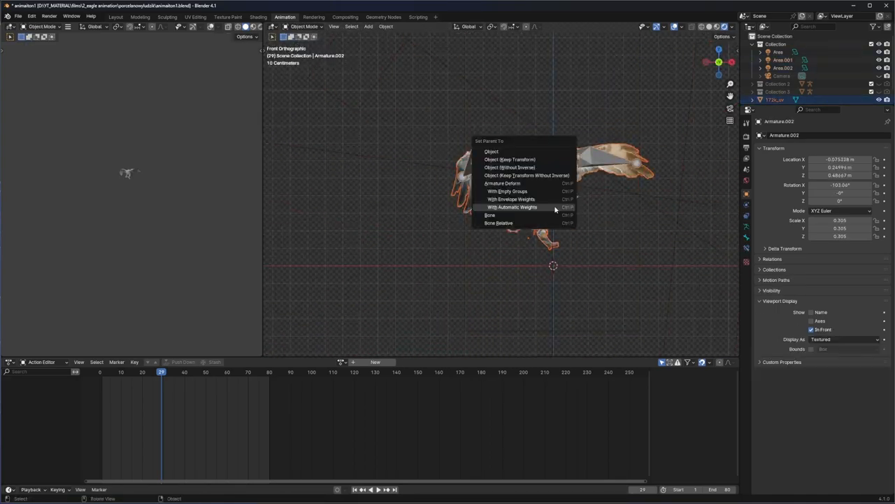
- Bind the buzzard With Automatic Weights and return to an early frame
click(512, 207)
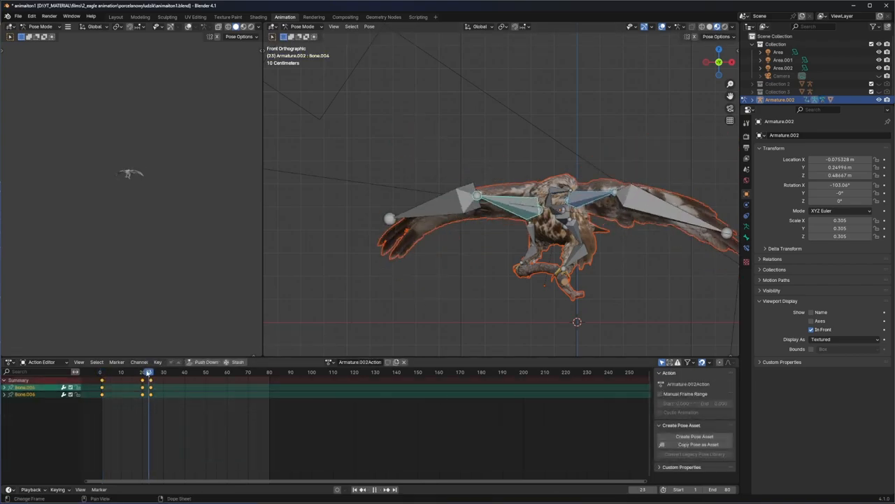
click(112, 372)
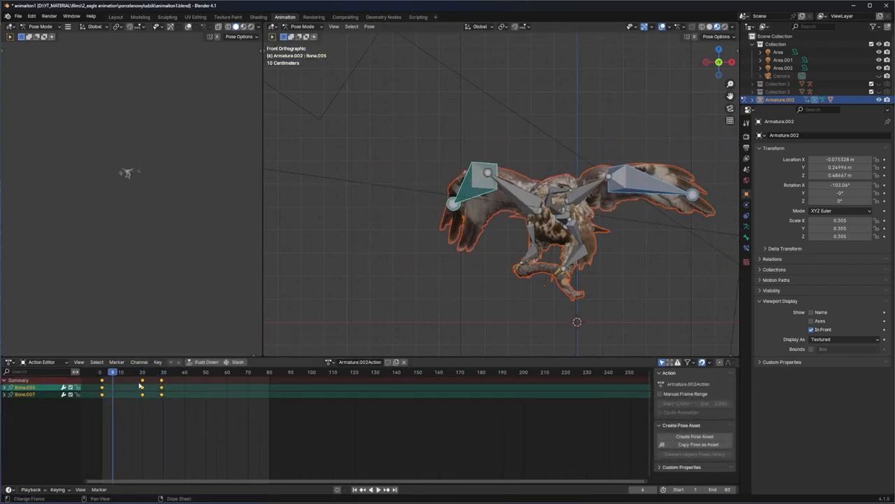